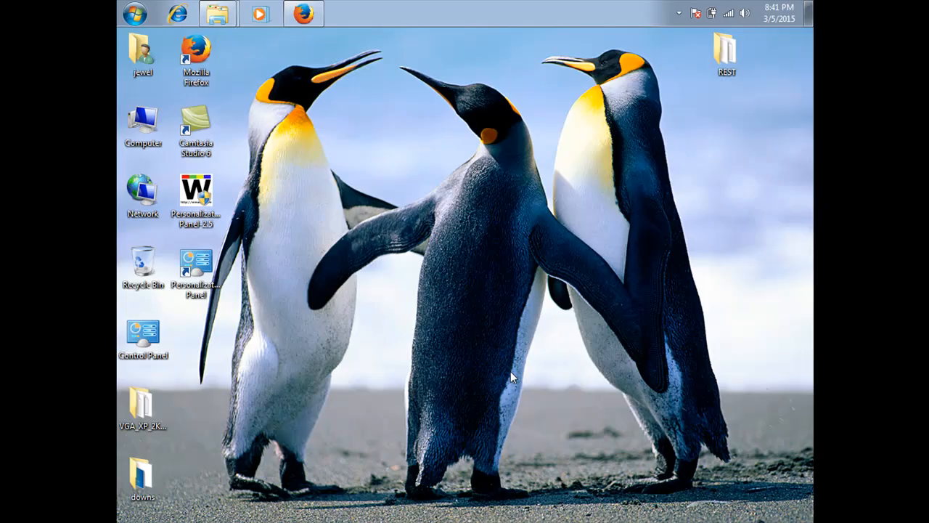
{"action": "mouse_move", "coordinate": [507, 372]}
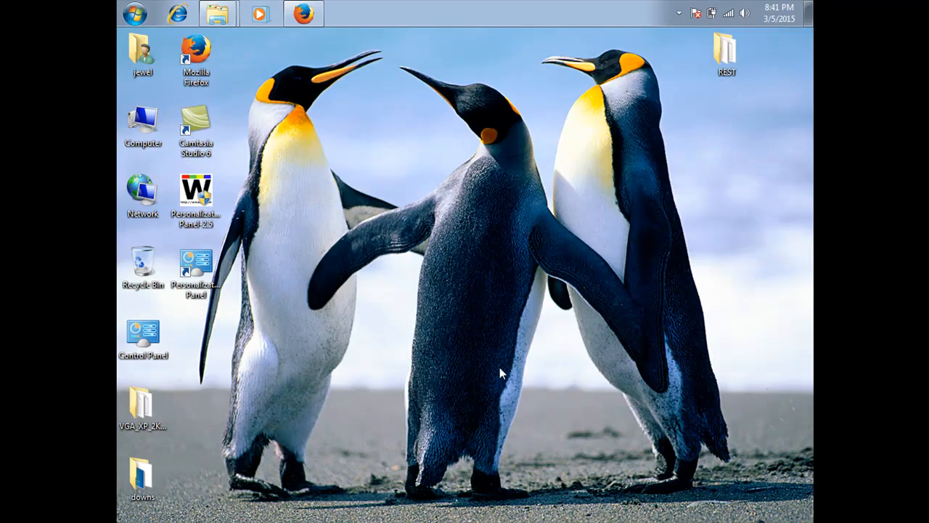
{"action": "mouse_move", "coordinate": [485, 269]}
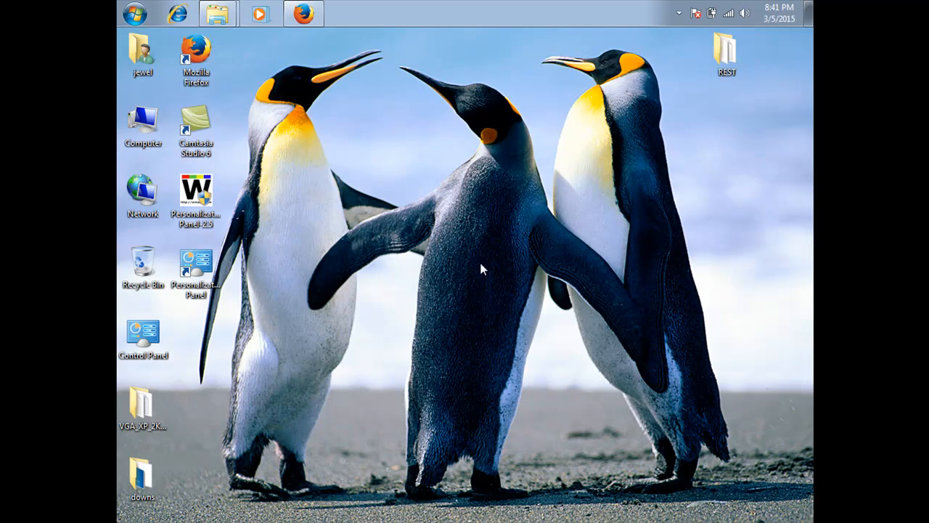
{"action": "mouse_move", "coordinate": [483, 260]}
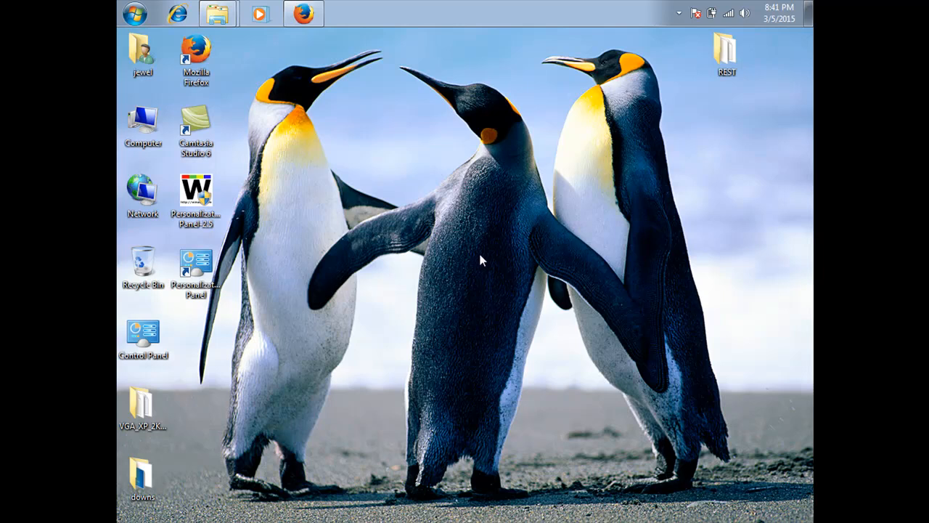
{"action": "mouse_move", "coordinate": [478, 261]}
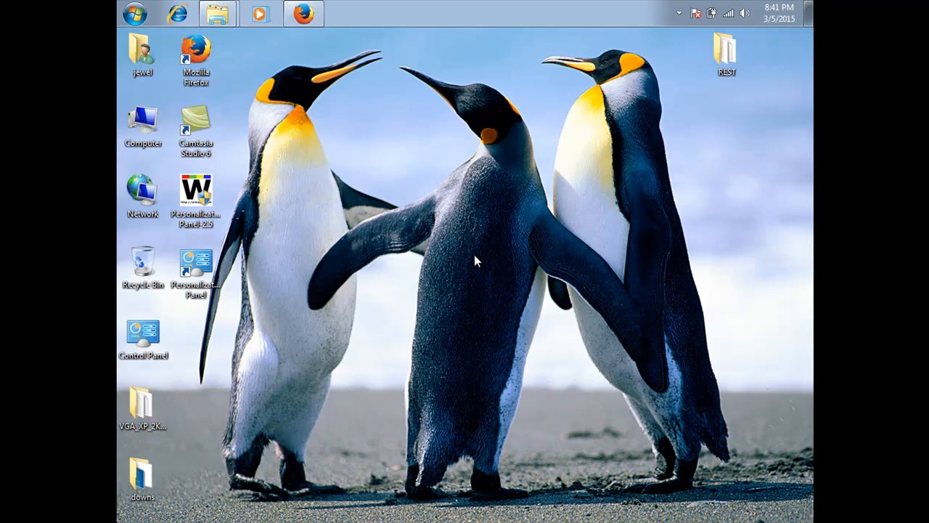
- Right-click the empty desktop to show Screen resolution, Gadgets and Personalize options
{"action": "right_click", "coordinate": [478, 261]}
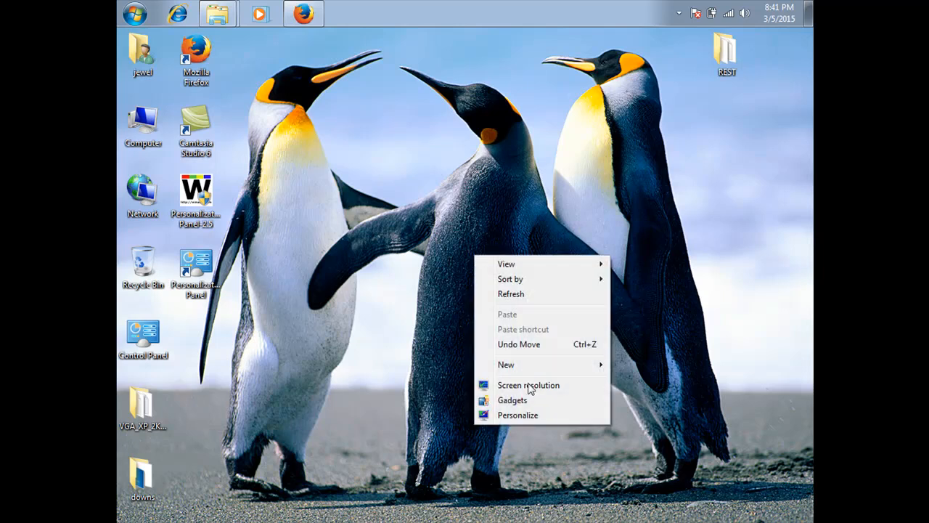
{"action": "mouse_move", "coordinate": [517, 415]}
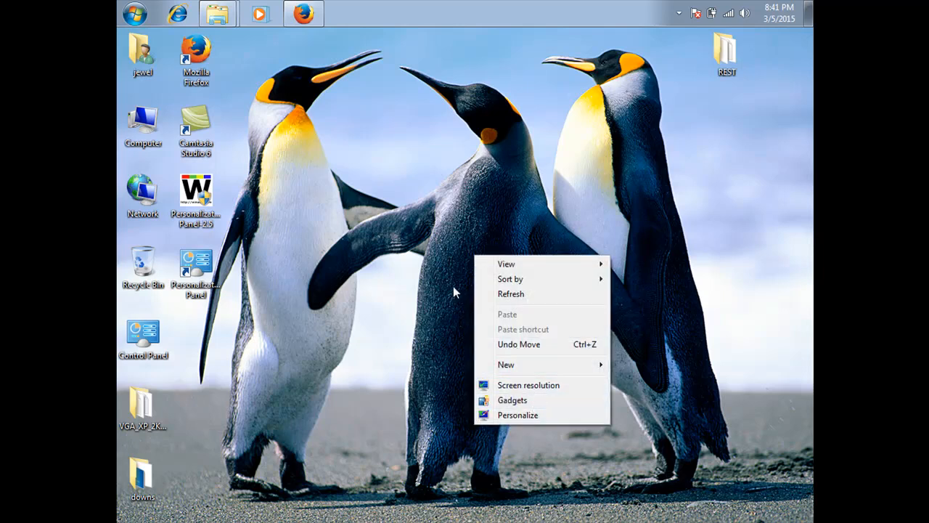
{"action": "mouse_move", "coordinate": [461, 277]}
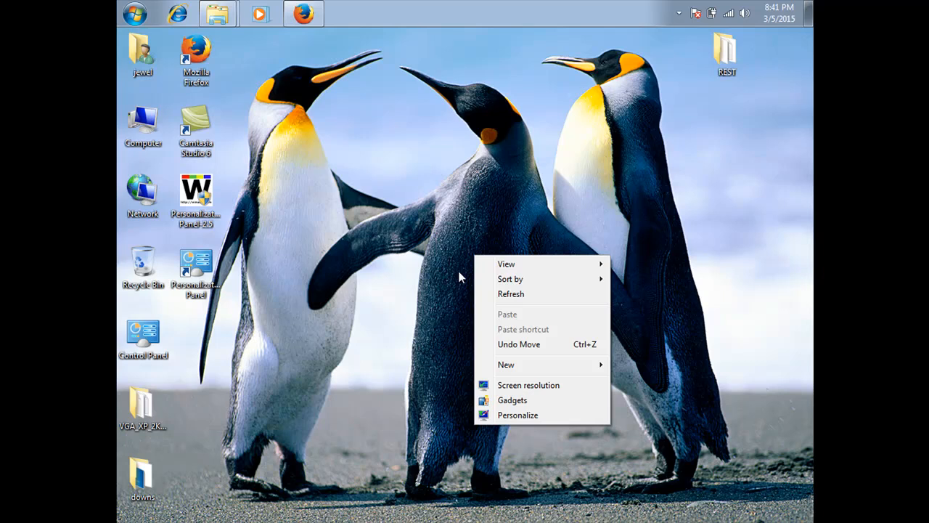
{"action": "mouse_move", "coordinate": [447, 281]}
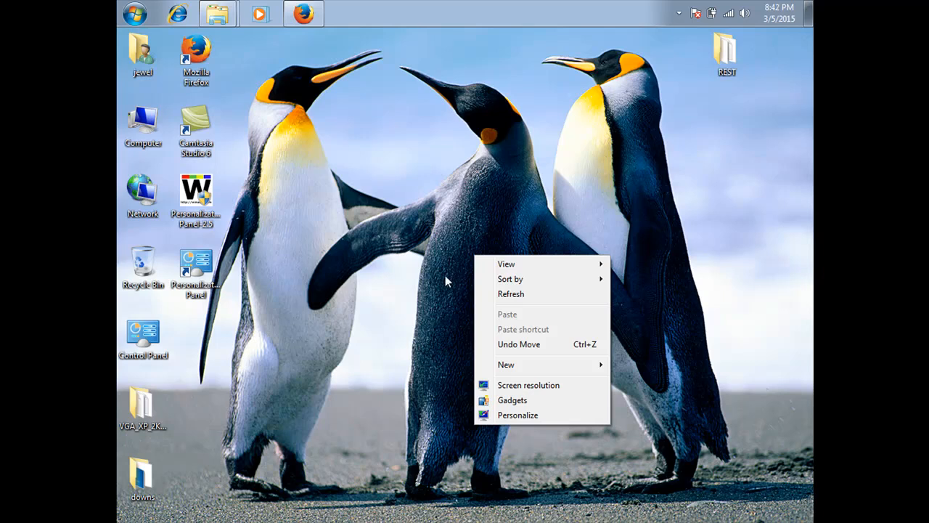
- Dismiss the desktop menu and choose Properties from the Computer icon's shortcut menu
{"action": "left_click", "coordinate": [124, 151]}
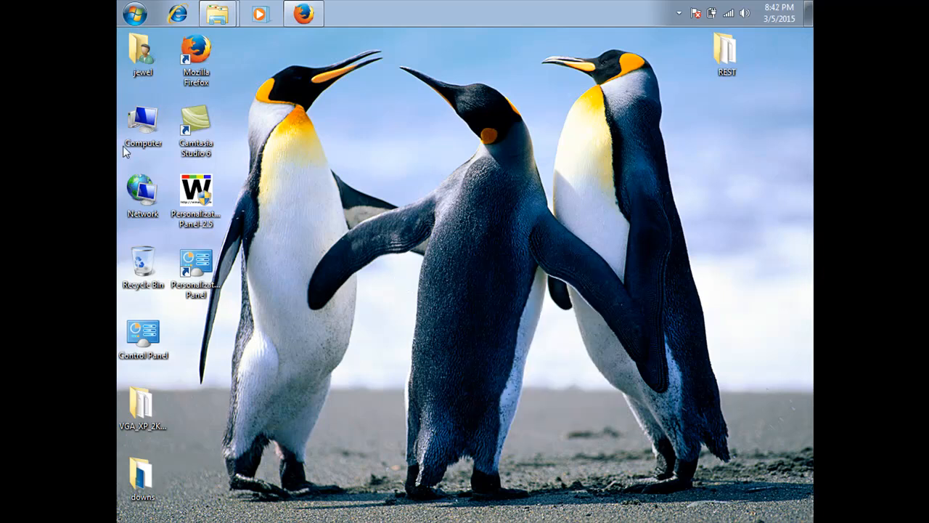
{"action": "left_click", "coordinate": [143, 123]}
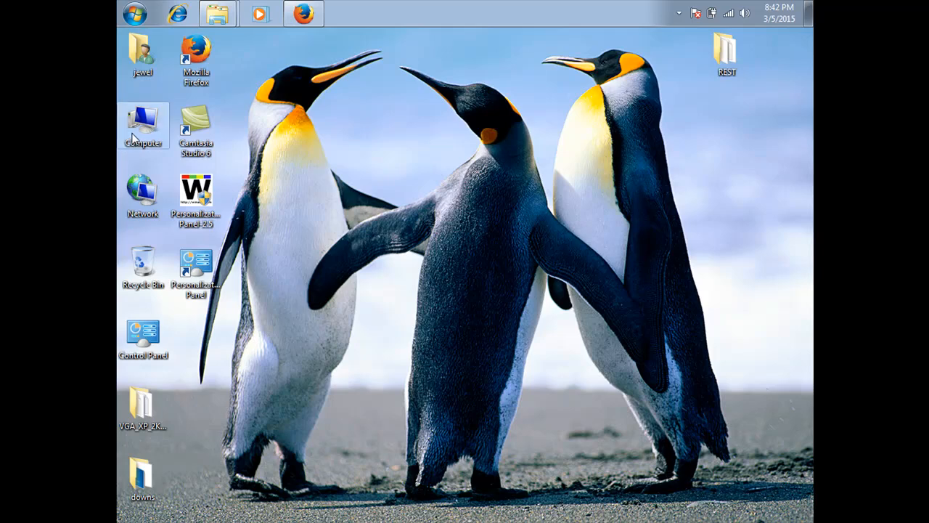
{"action": "right_click", "coordinate": [144, 123]}
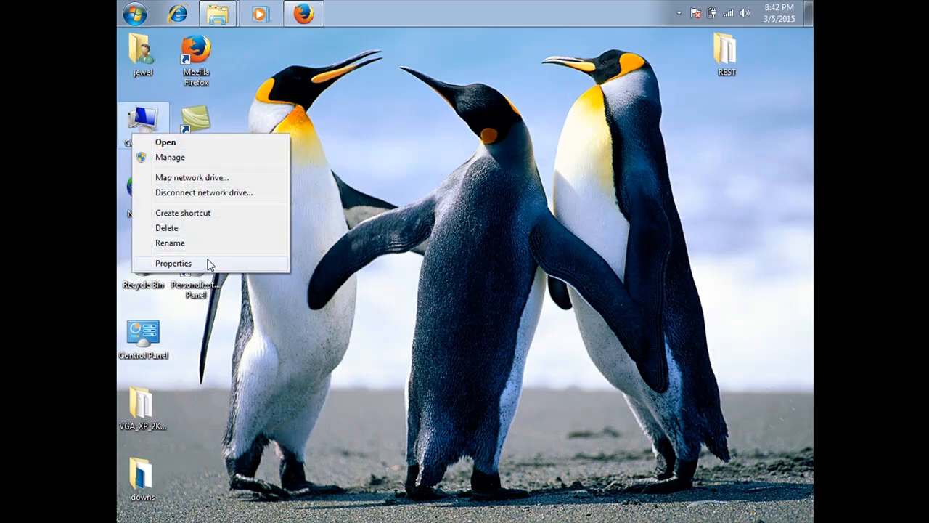
{"action": "left_click", "coordinate": [325, 249]}
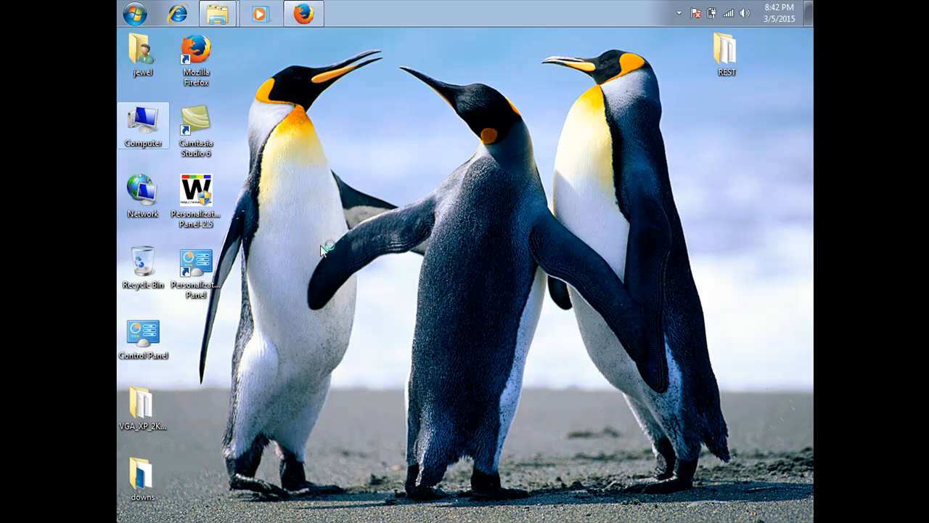
{"action": "mouse_move", "coordinate": [325, 247]}
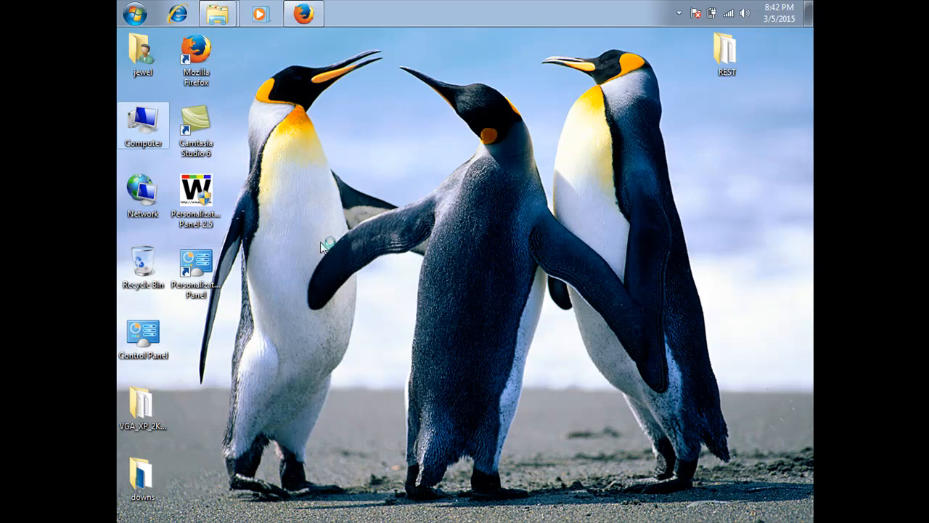
{"action": "mouse_move", "coordinate": [351, 223]}
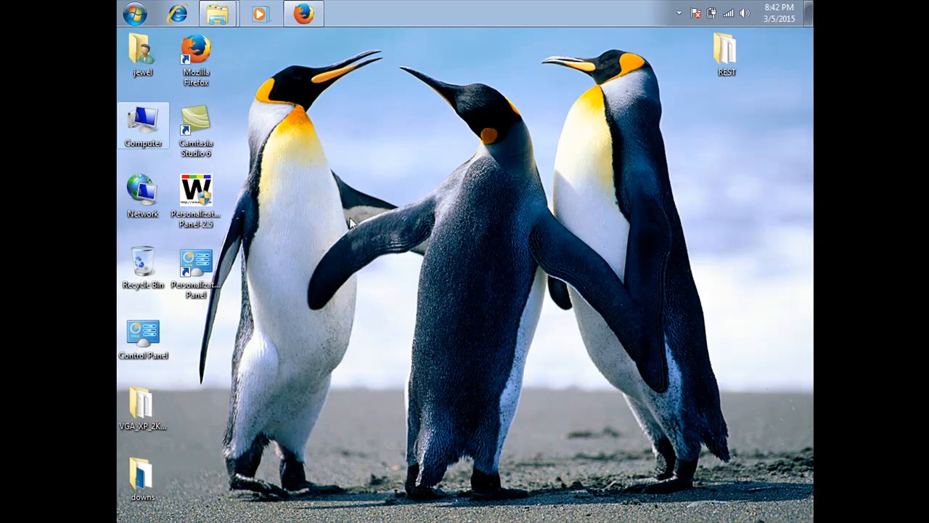
{"action": "mouse_move", "coordinate": [483, 102]}
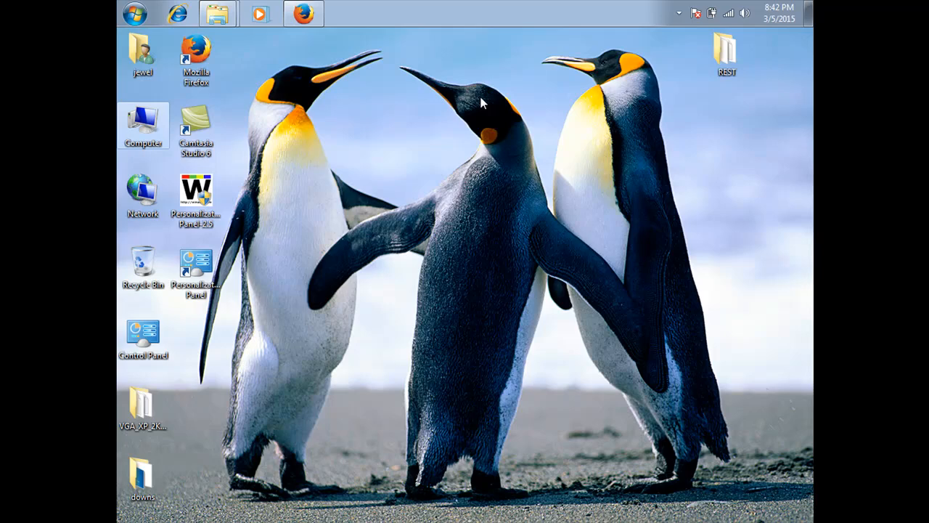
- Review the Starter edition, processor and 0.99 GB RAM details maximized, then close System
{"action": "left_click", "coordinate": [217, 13]}
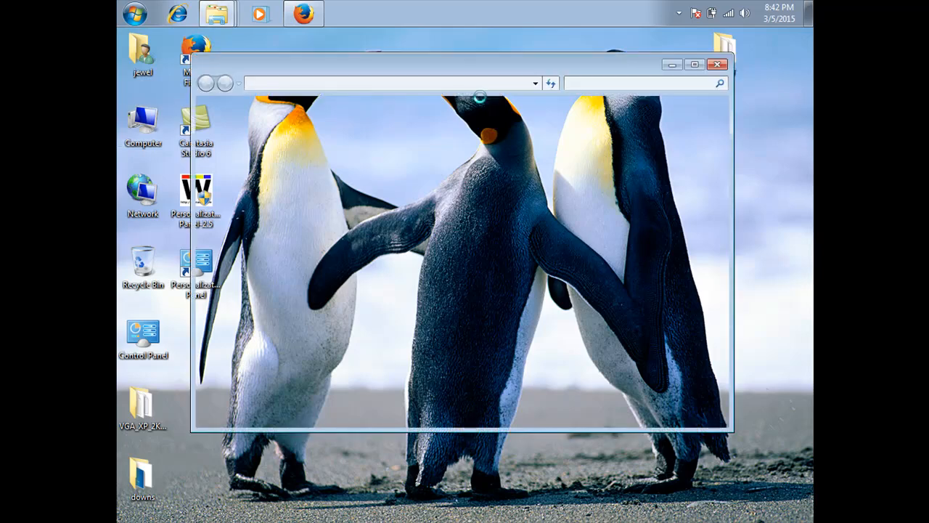
{"action": "mouse_move", "coordinate": [483, 103]}
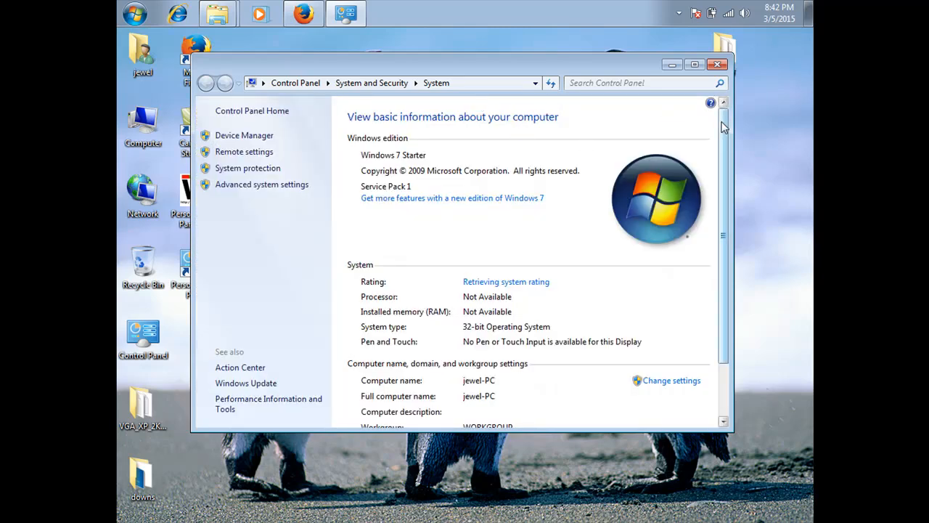
{"action": "scroll", "scroll_direction": "down", "scroll_amount": 3}
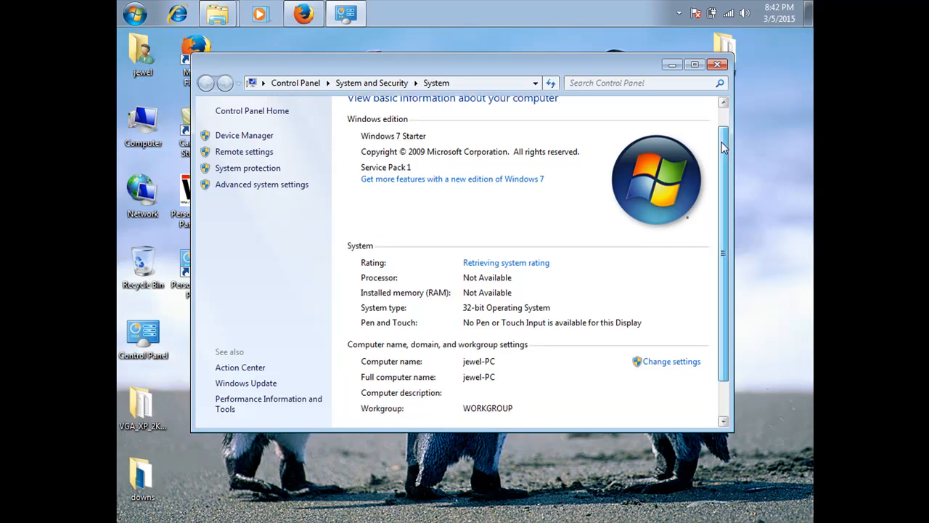
{"action": "scroll", "scroll_direction": "down", "scroll_amount": 3}
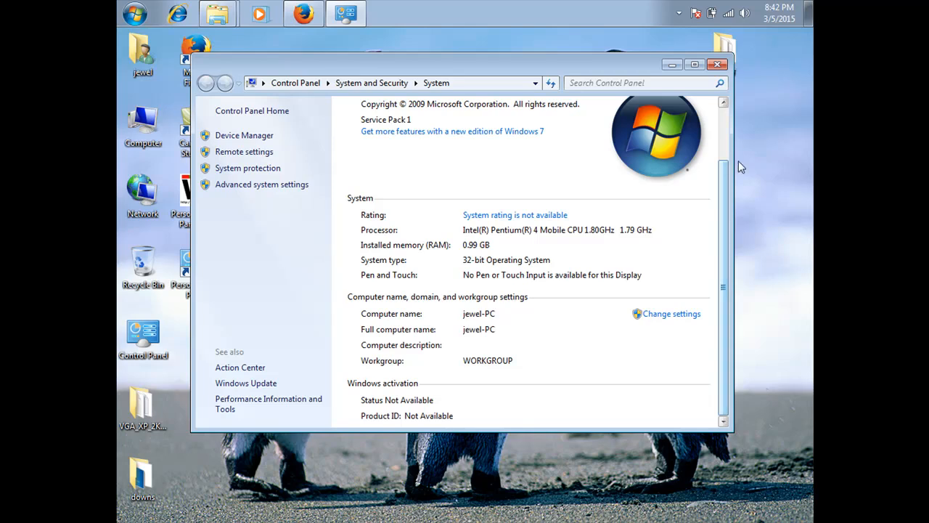
{"action": "mouse_move", "coordinate": [708, 75]}
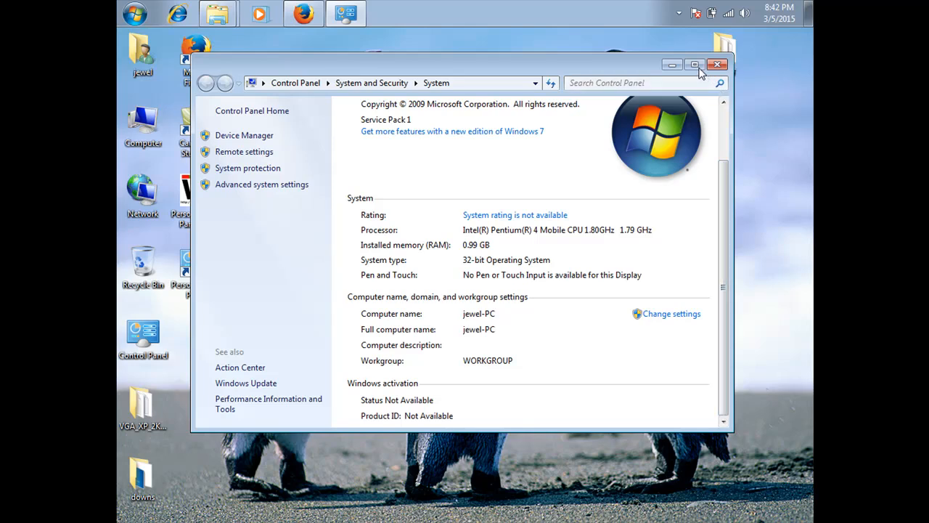
{"action": "left_click", "coordinate": [694, 64]}
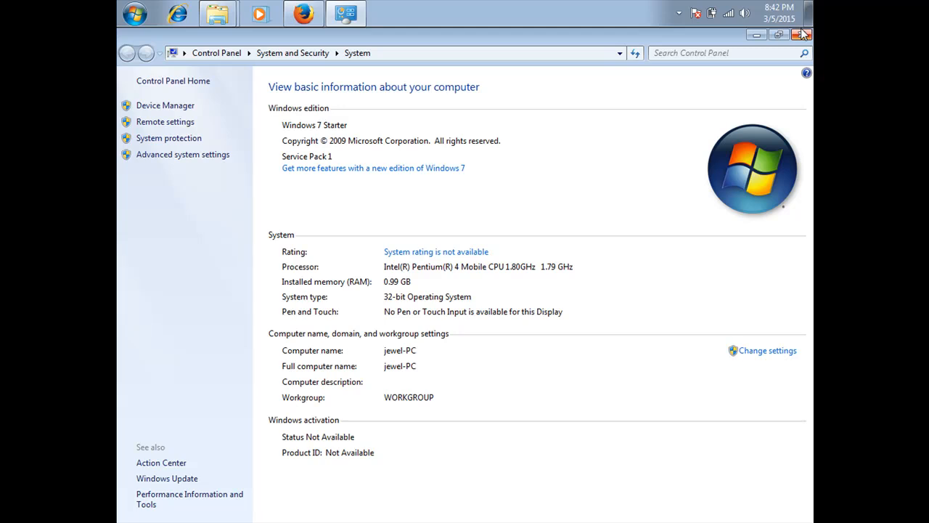
{"action": "mouse_move", "coordinate": [803, 35]}
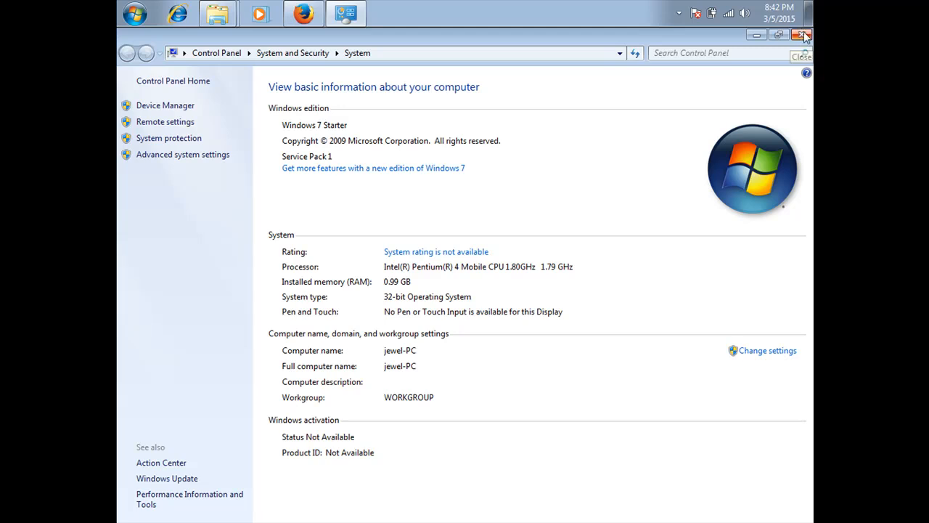
{"action": "left_click", "coordinate": [801, 35]}
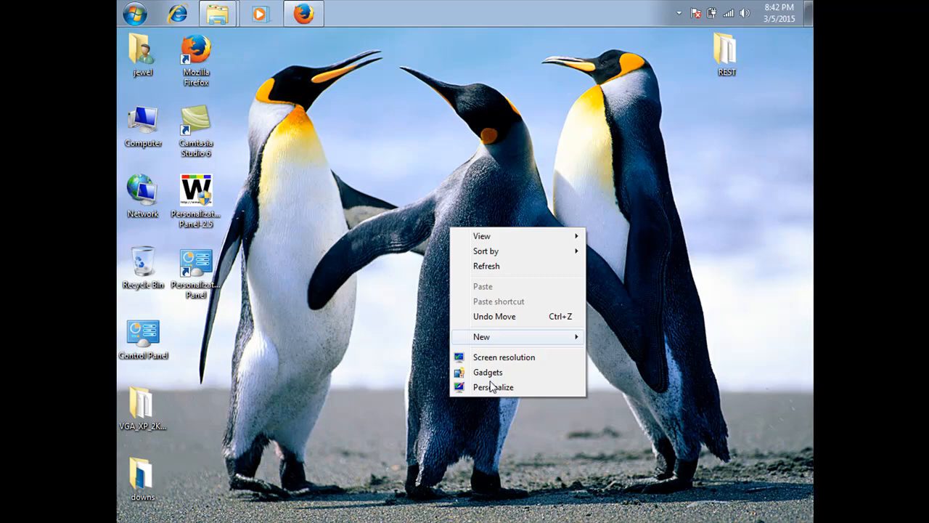
{"action": "left_click", "coordinate": [481, 336]}
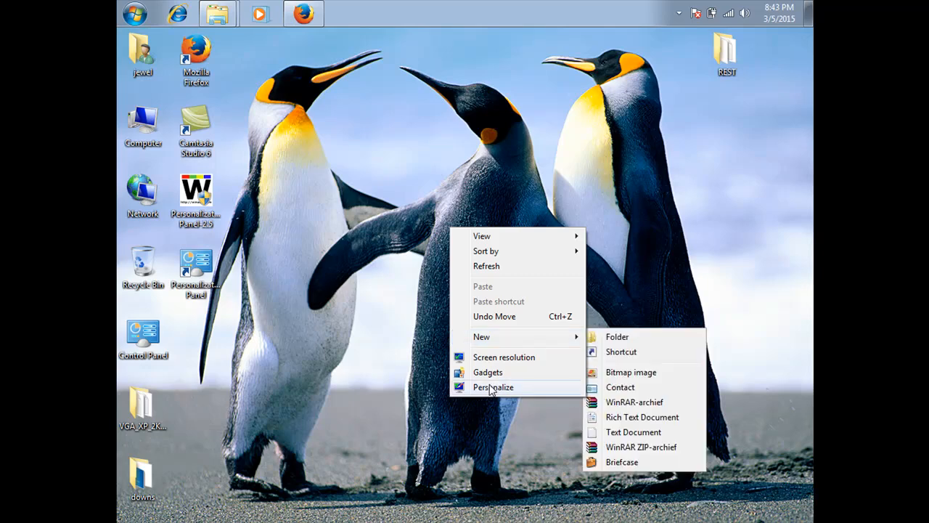
{"action": "mouse_move", "coordinate": [493, 387]}
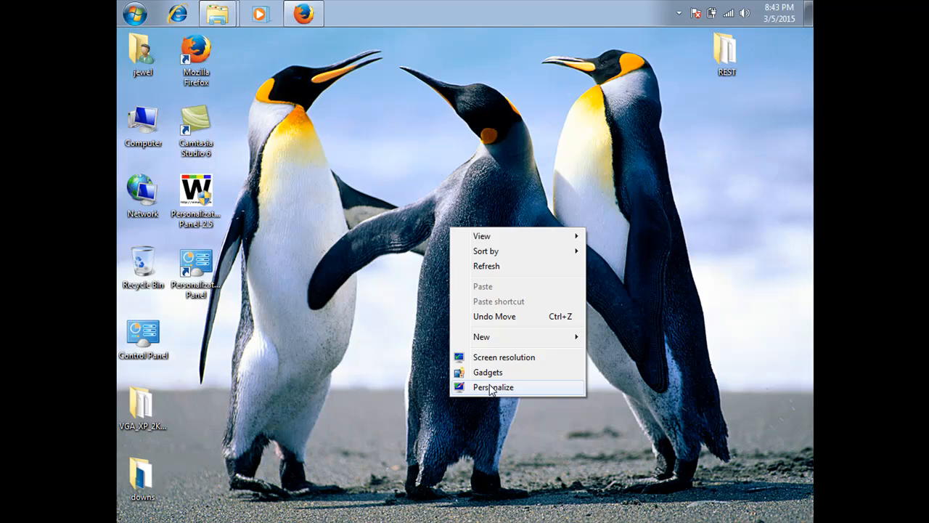
{"action": "left_click", "coordinate": [492, 387]}
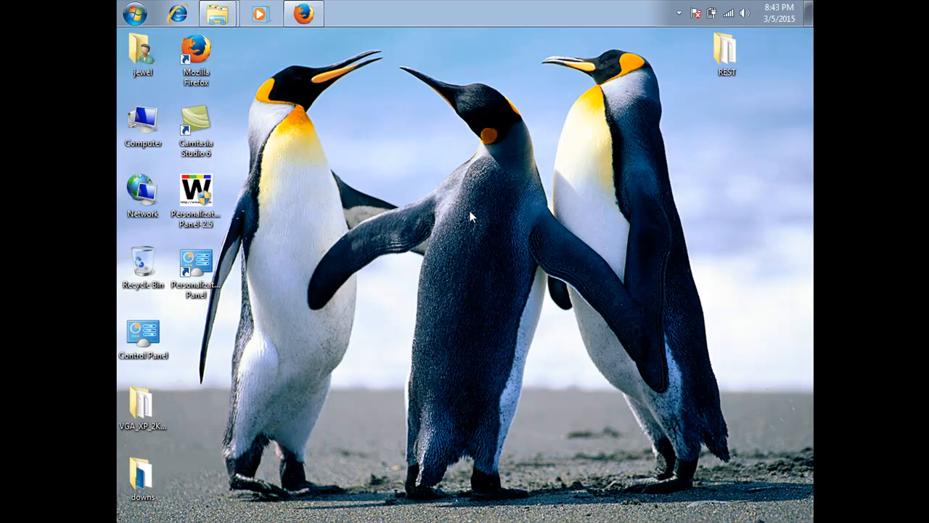
- Close Firefox and both tabs with the multiple-tab close warning turned off
{"action": "left_click", "coordinate": [303, 13]}
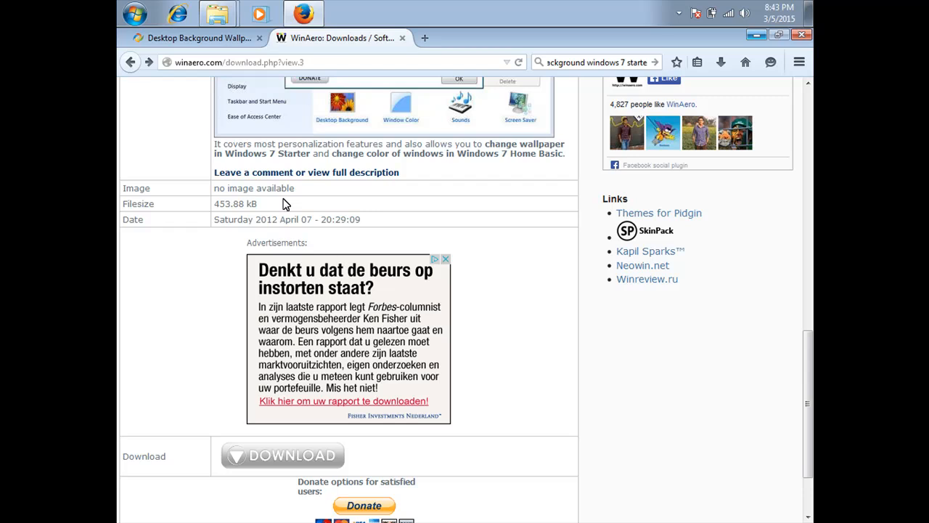
{"action": "left_click", "coordinate": [802, 34]}
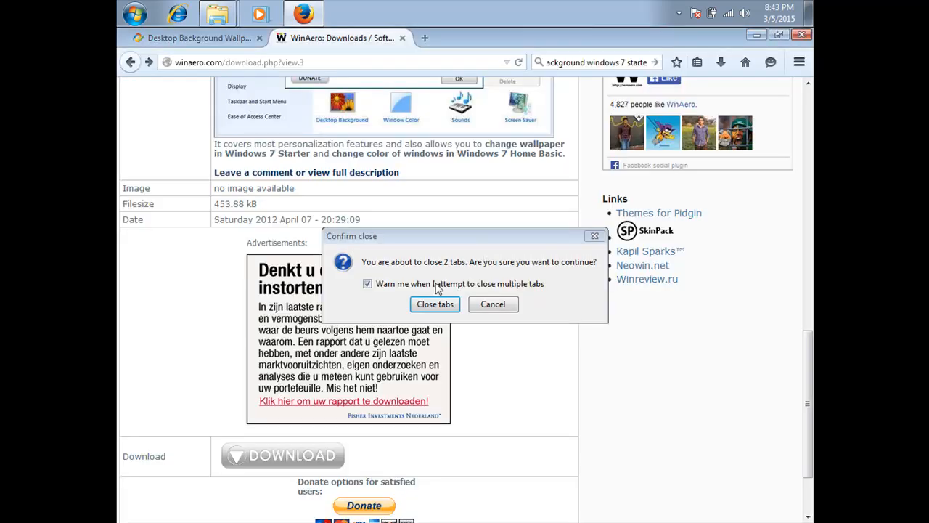
{"action": "left_click", "coordinate": [367, 283]}
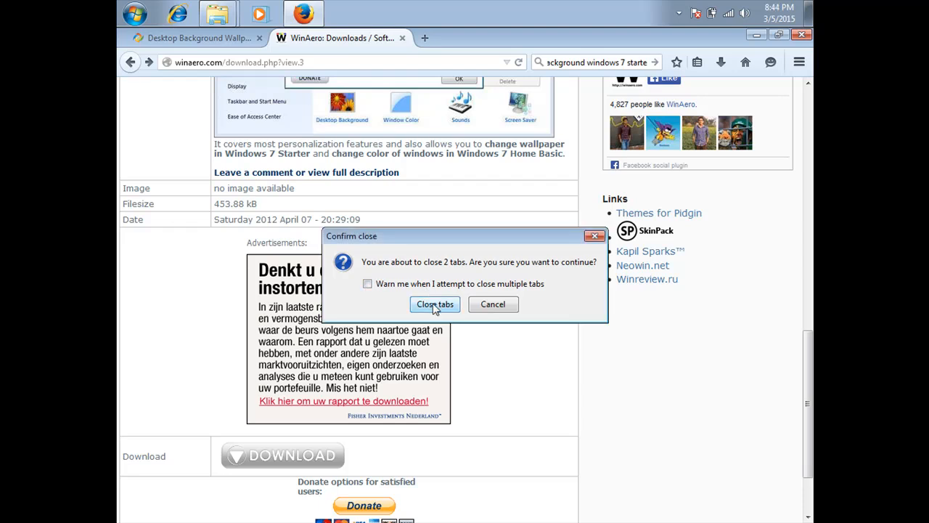
{"action": "left_click", "coordinate": [434, 304]}
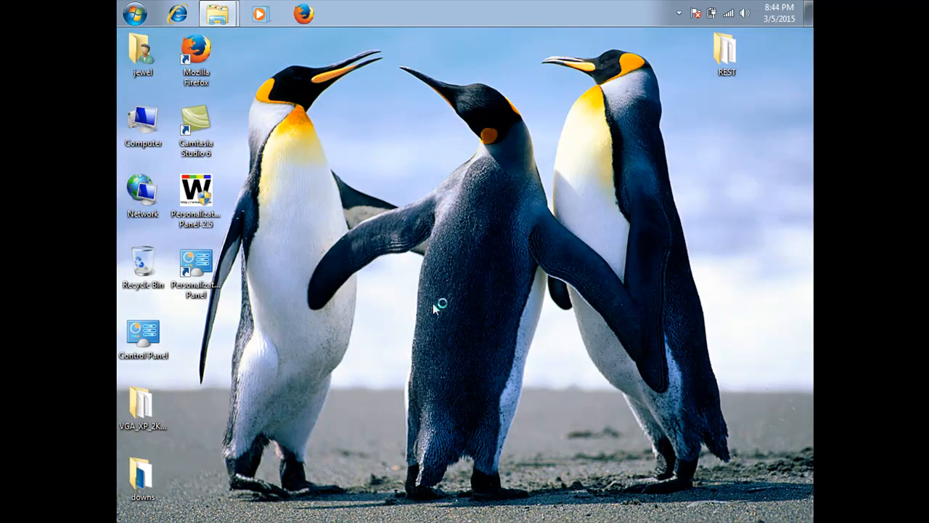
{"action": "mouse_move", "coordinate": [494, 151]}
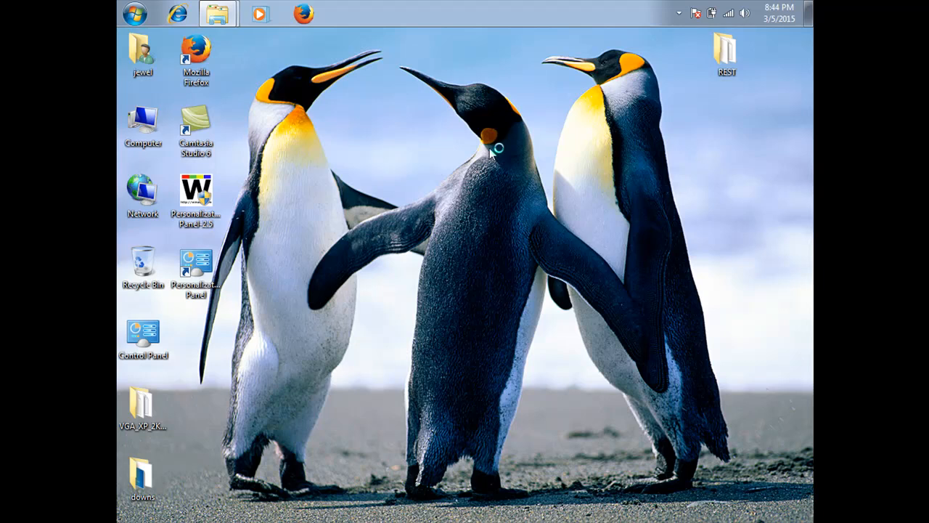
{"action": "mouse_move", "coordinate": [494, 153]}
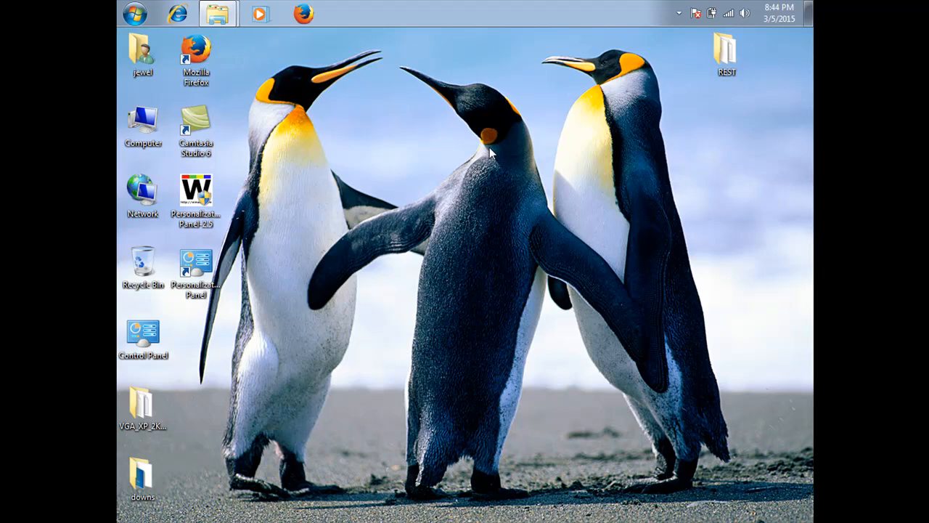
{"action": "mouse_move", "coordinate": [468, 180]}
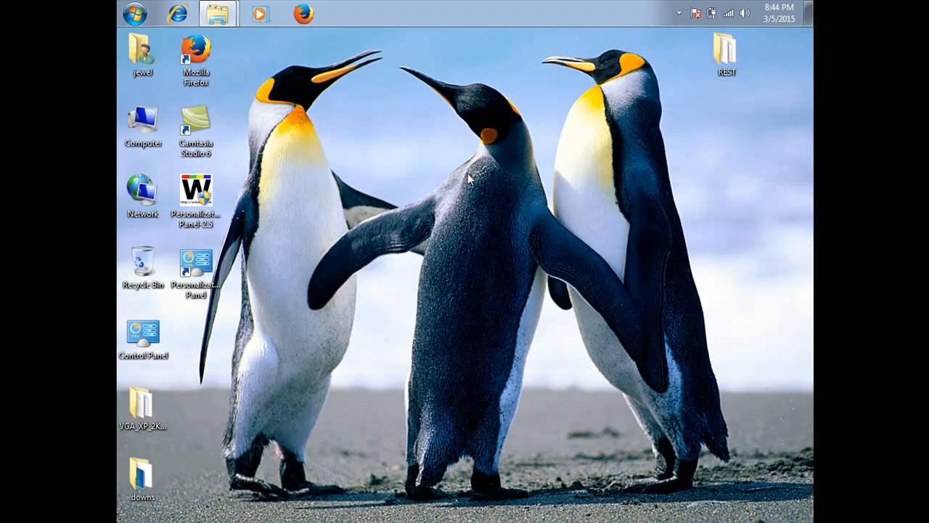
{"action": "mouse_move", "coordinate": [668, 17]}
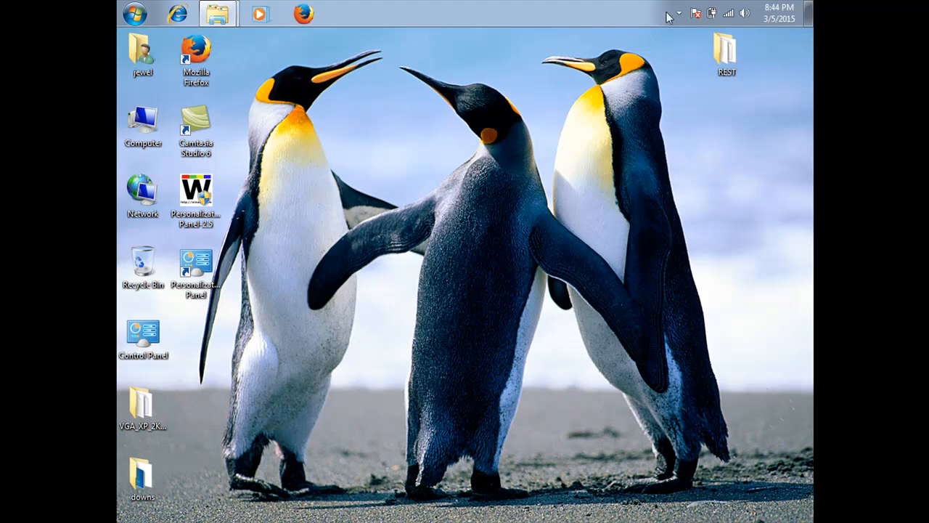
{"action": "mouse_move", "coordinate": [674, 17]}
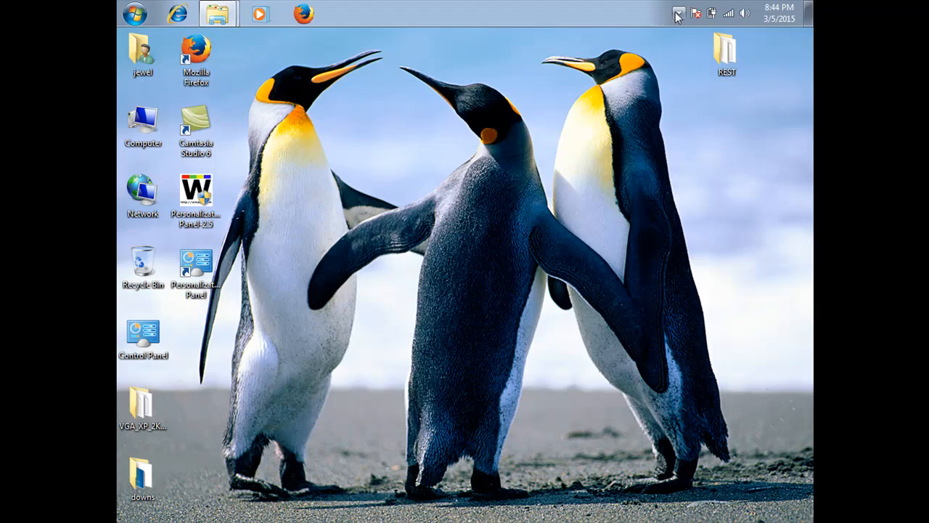
{"action": "left_click", "coordinate": [678, 13]}
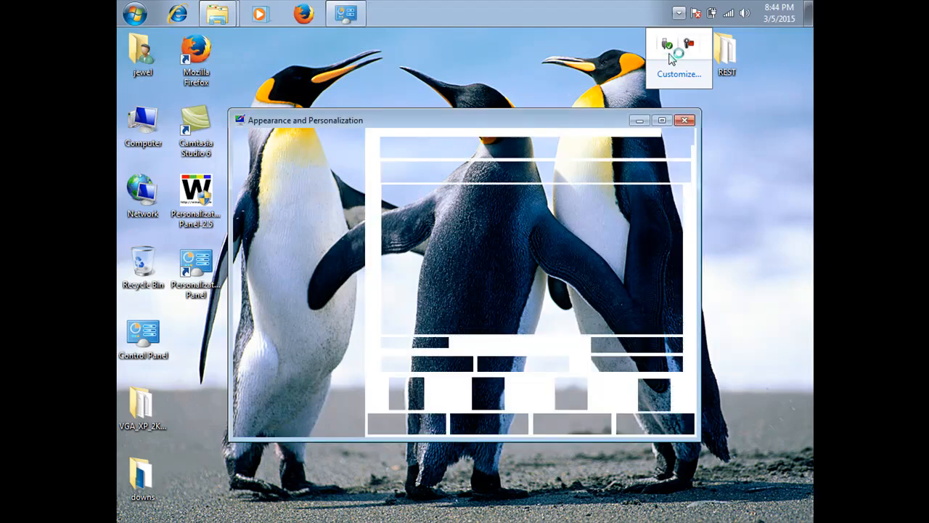
{"action": "mouse_move", "coordinate": [574, 109]}
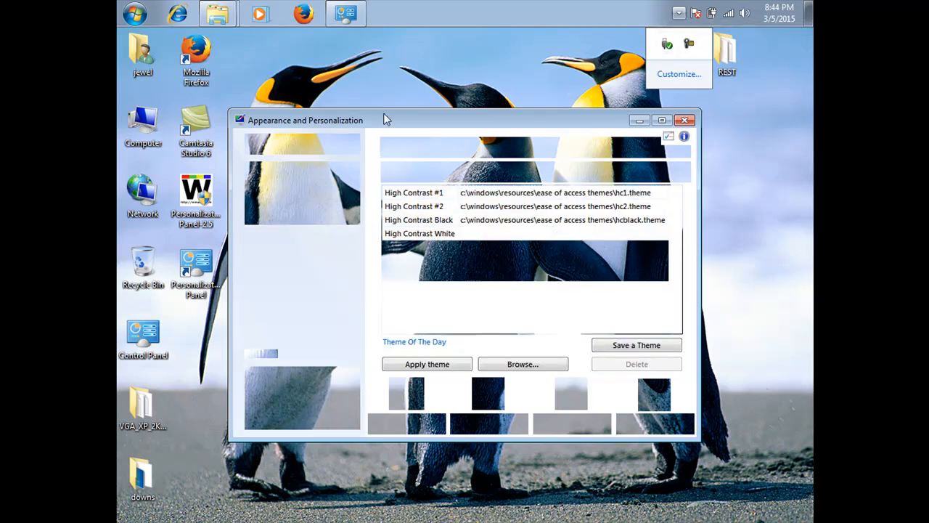
- Focus the loaded Personalization Panel window listing Windows 7, Basic, Classic and High Contrast themes
{"action": "left_click", "coordinate": [421, 246]}
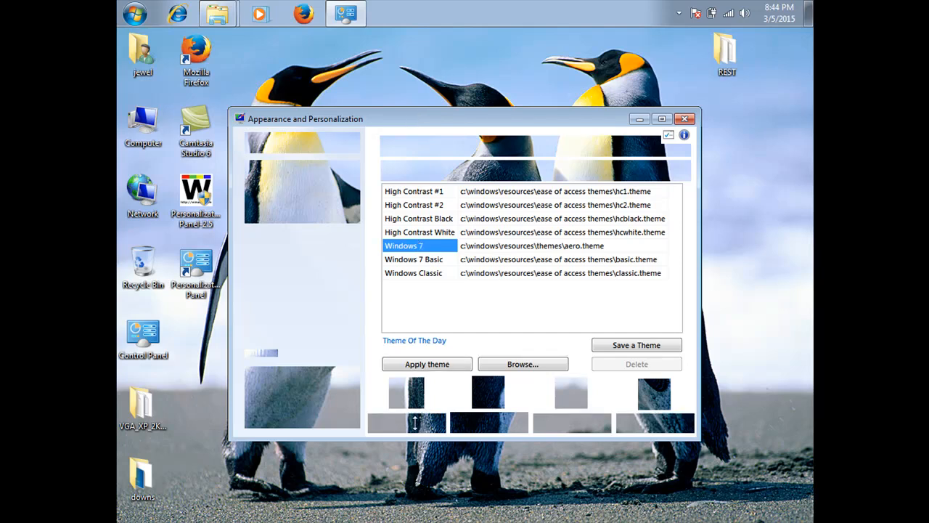
{"action": "mouse_move", "coordinate": [518, 374]}
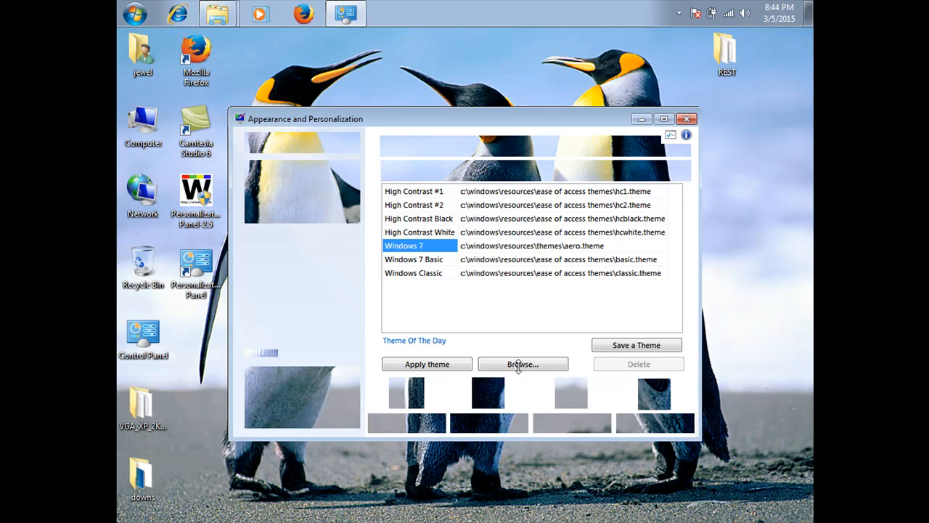
{"action": "mouse_move", "coordinate": [687, 118]}
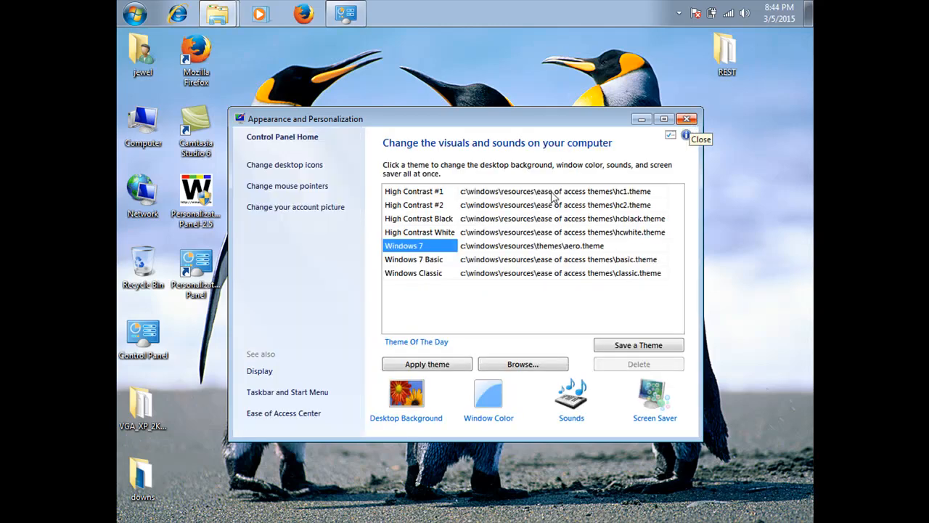
{"action": "mouse_move", "coordinate": [316, 203]}
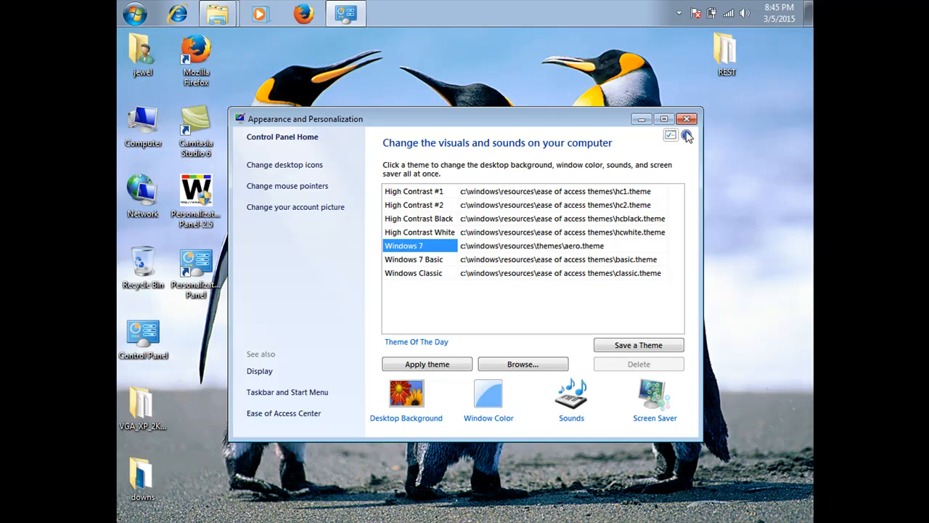
- Close the Appearance and Personalization window, leaving the penguin desktop
{"action": "left_click", "coordinate": [686, 118]}
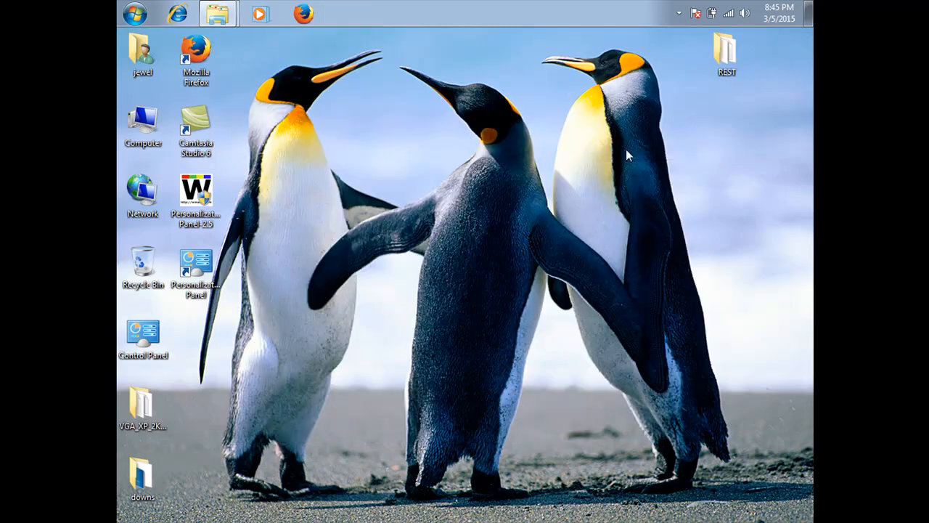
{"action": "mouse_move", "coordinate": [526, 239]}
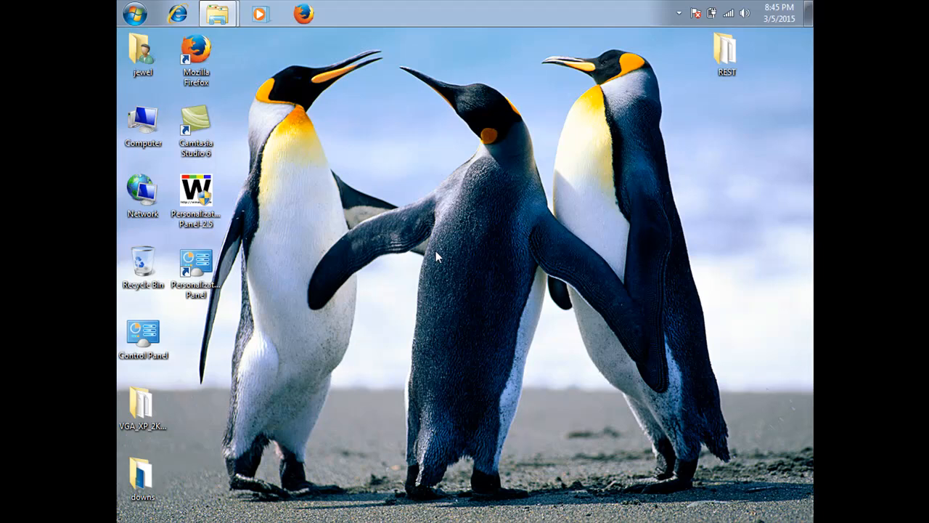
{"action": "mouse_move", "coordinate": [666, 25]}
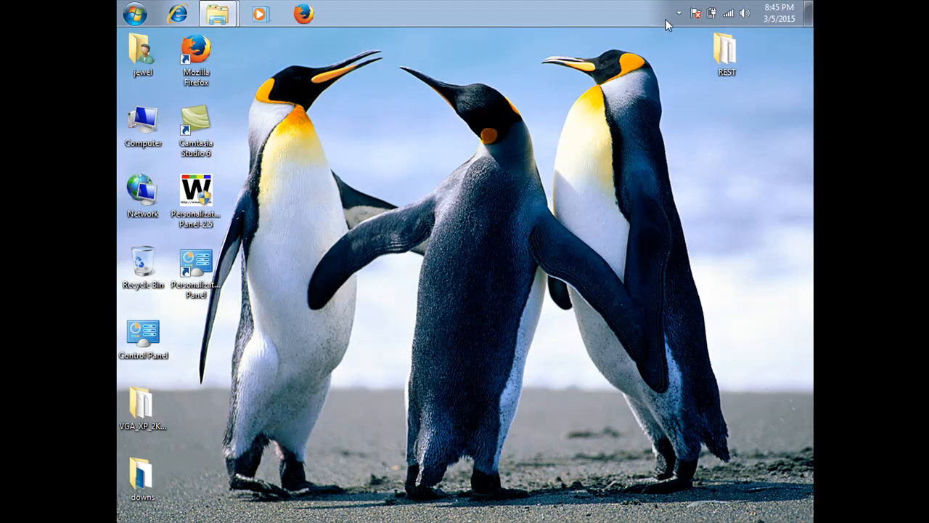
{"action": "left_click", "coordinate": [678, 13]}
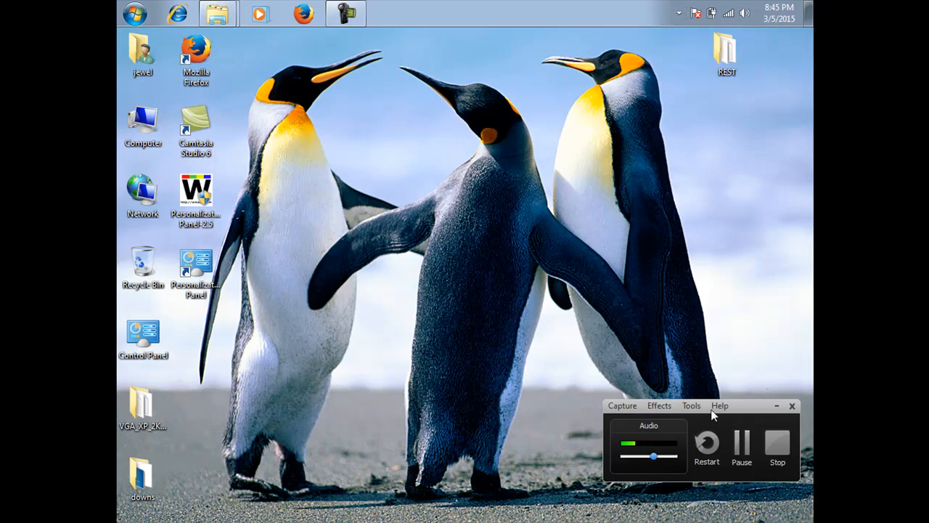
{"action": "mouse_move", "coordinate": [519, 370]}
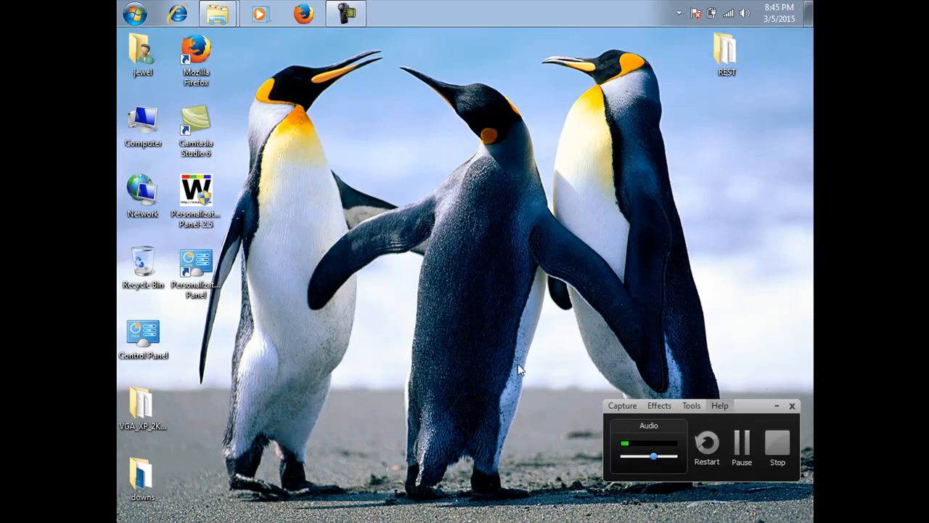